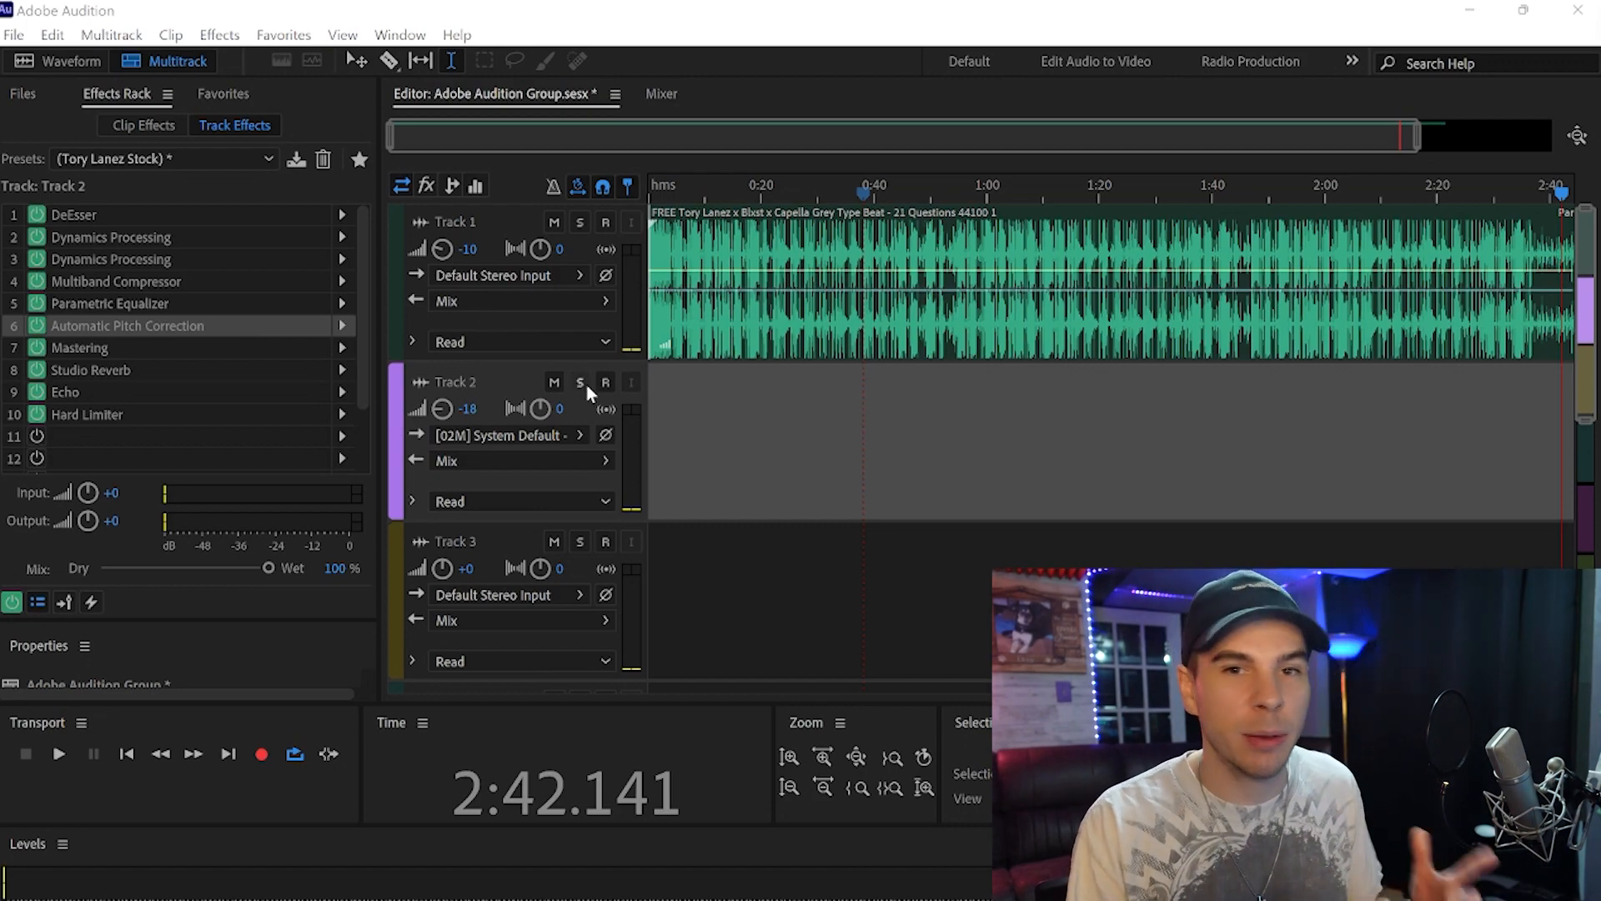
Step: Arm Track 2 with MIC/LINE 2 input and record a 13.5-second hook vocal over the beat
click(605, 382)
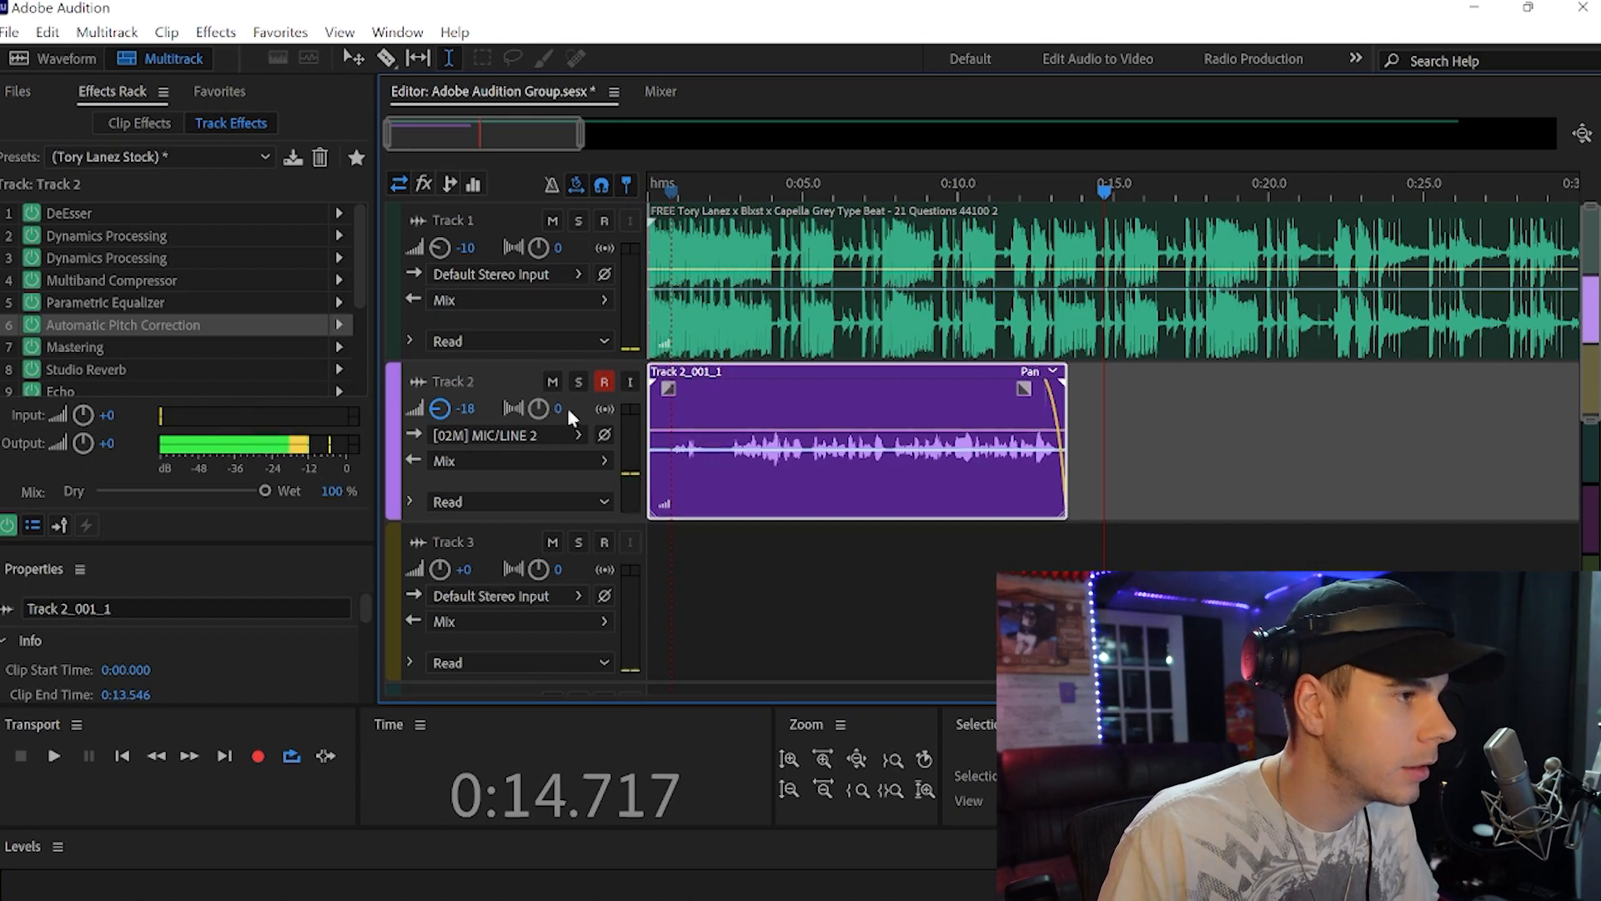
Step: Arm Track 3 on MIC/LINE 2 and record a 2.8-second ad-lib starting near 7.3 seconds
click(258, 755)
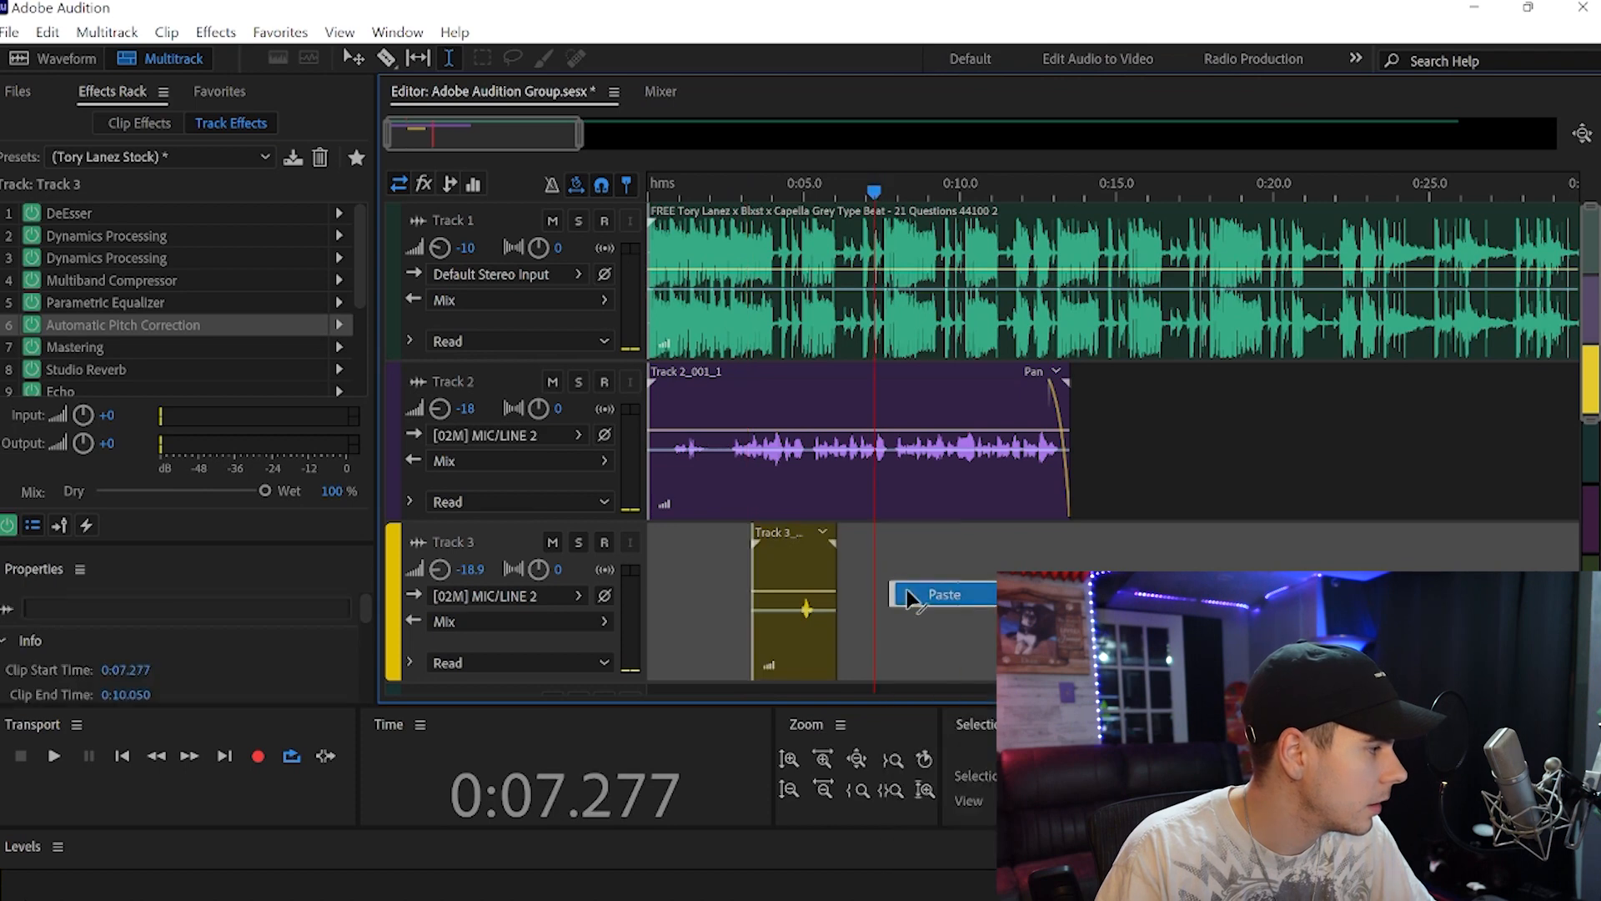
Step: Paste a copy of the ad-lib on Track 3 at about 3.4 seconds, then right-click the selected clips
click(942, 594)
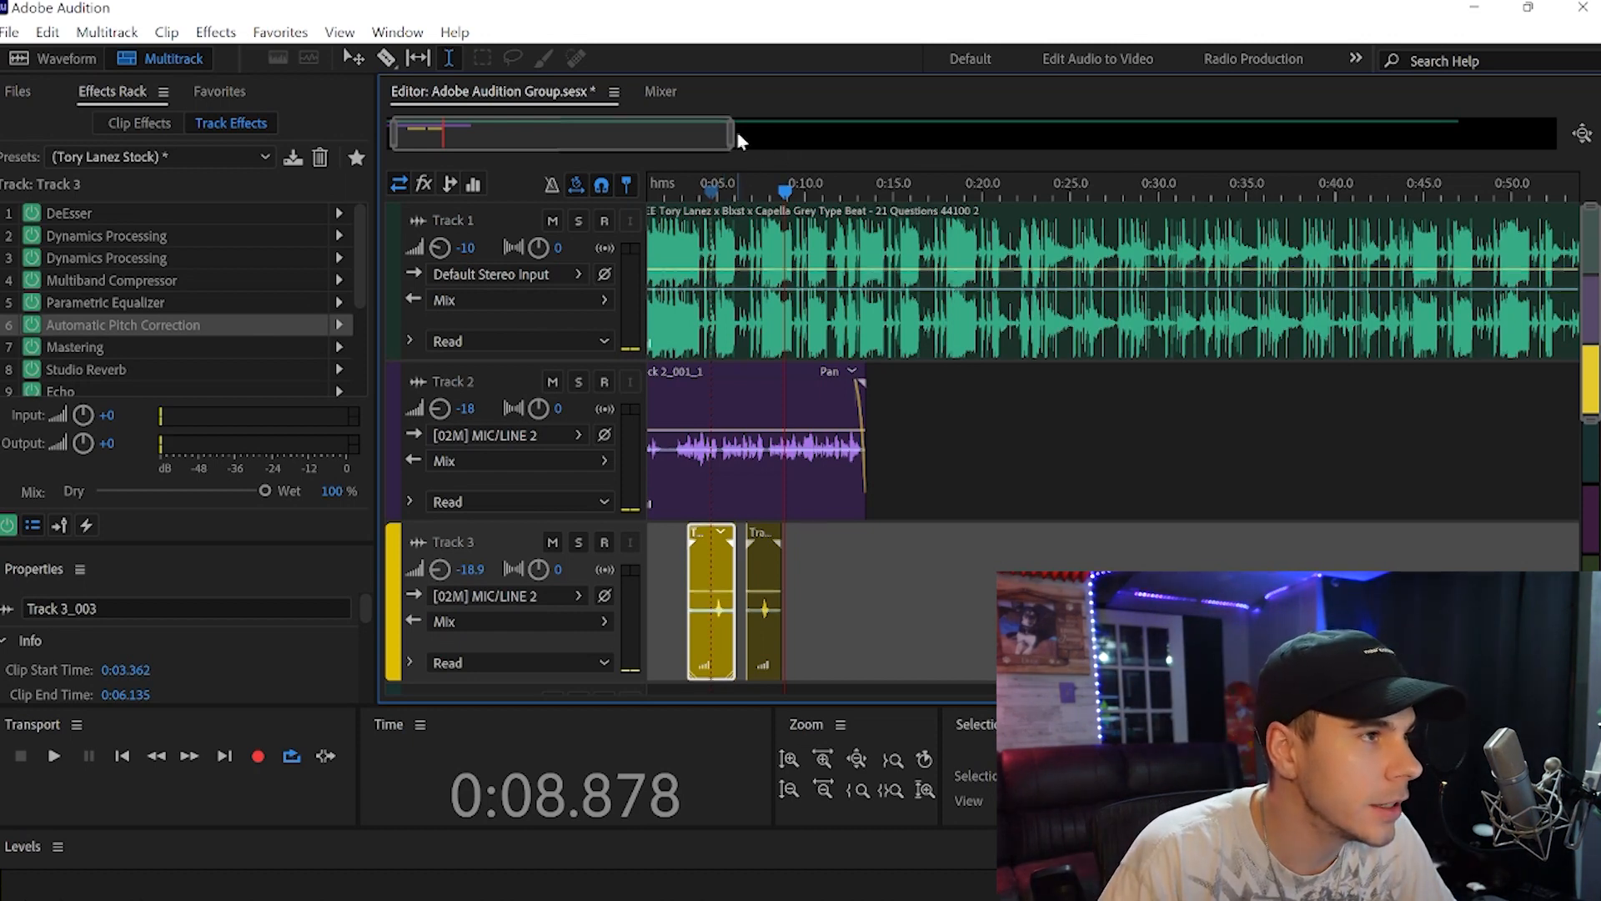
right_click(756, 450)
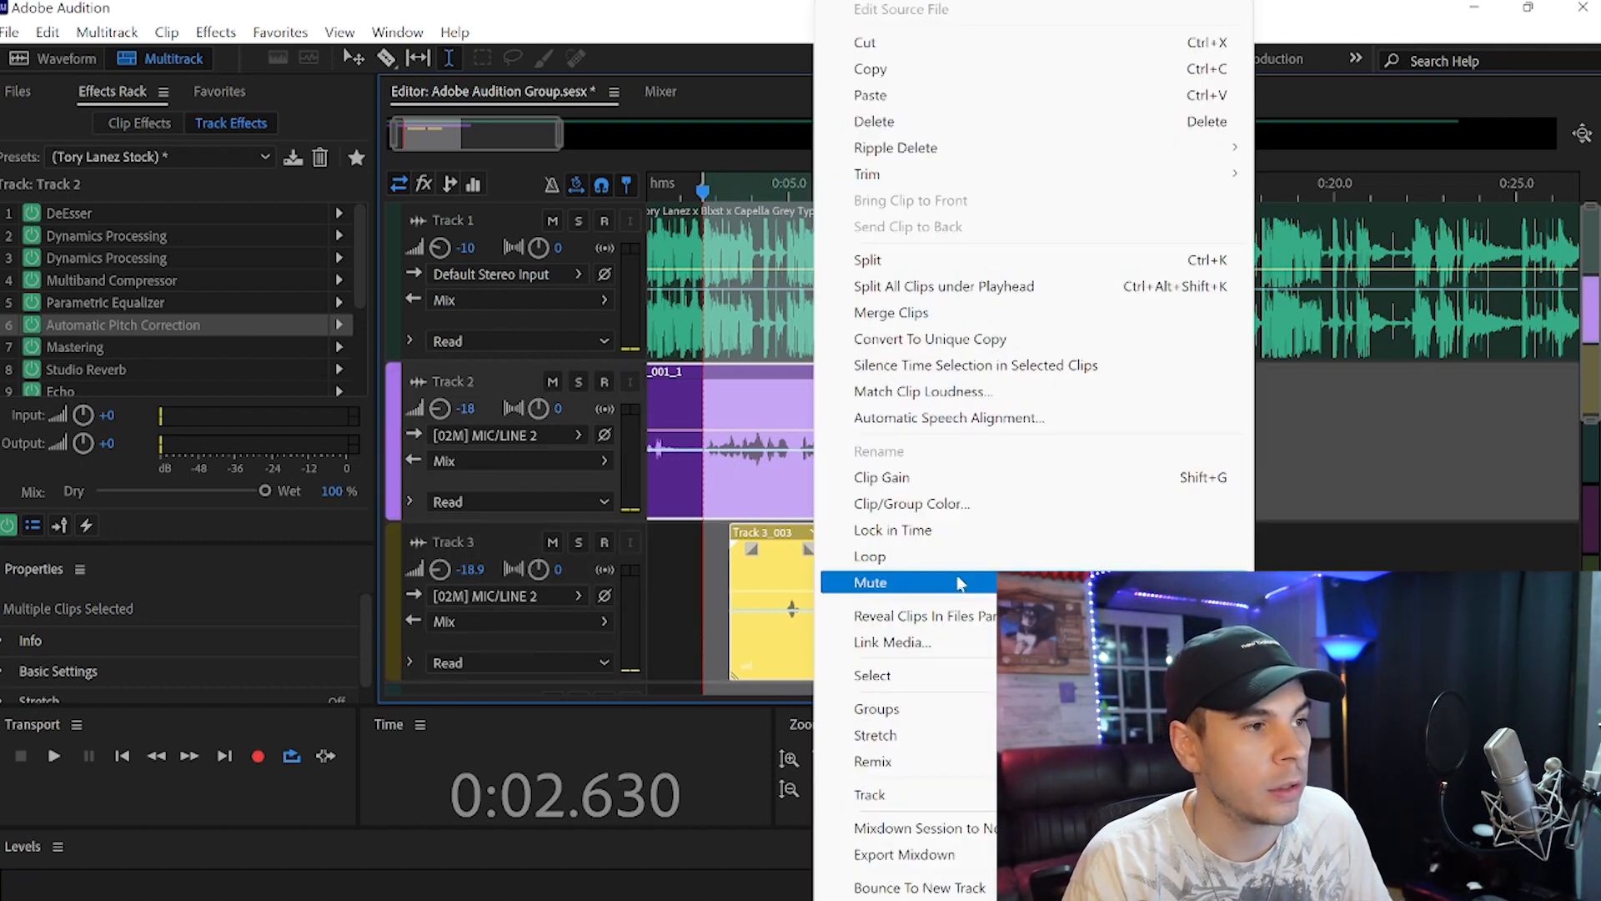
mouse_move(877, 708)
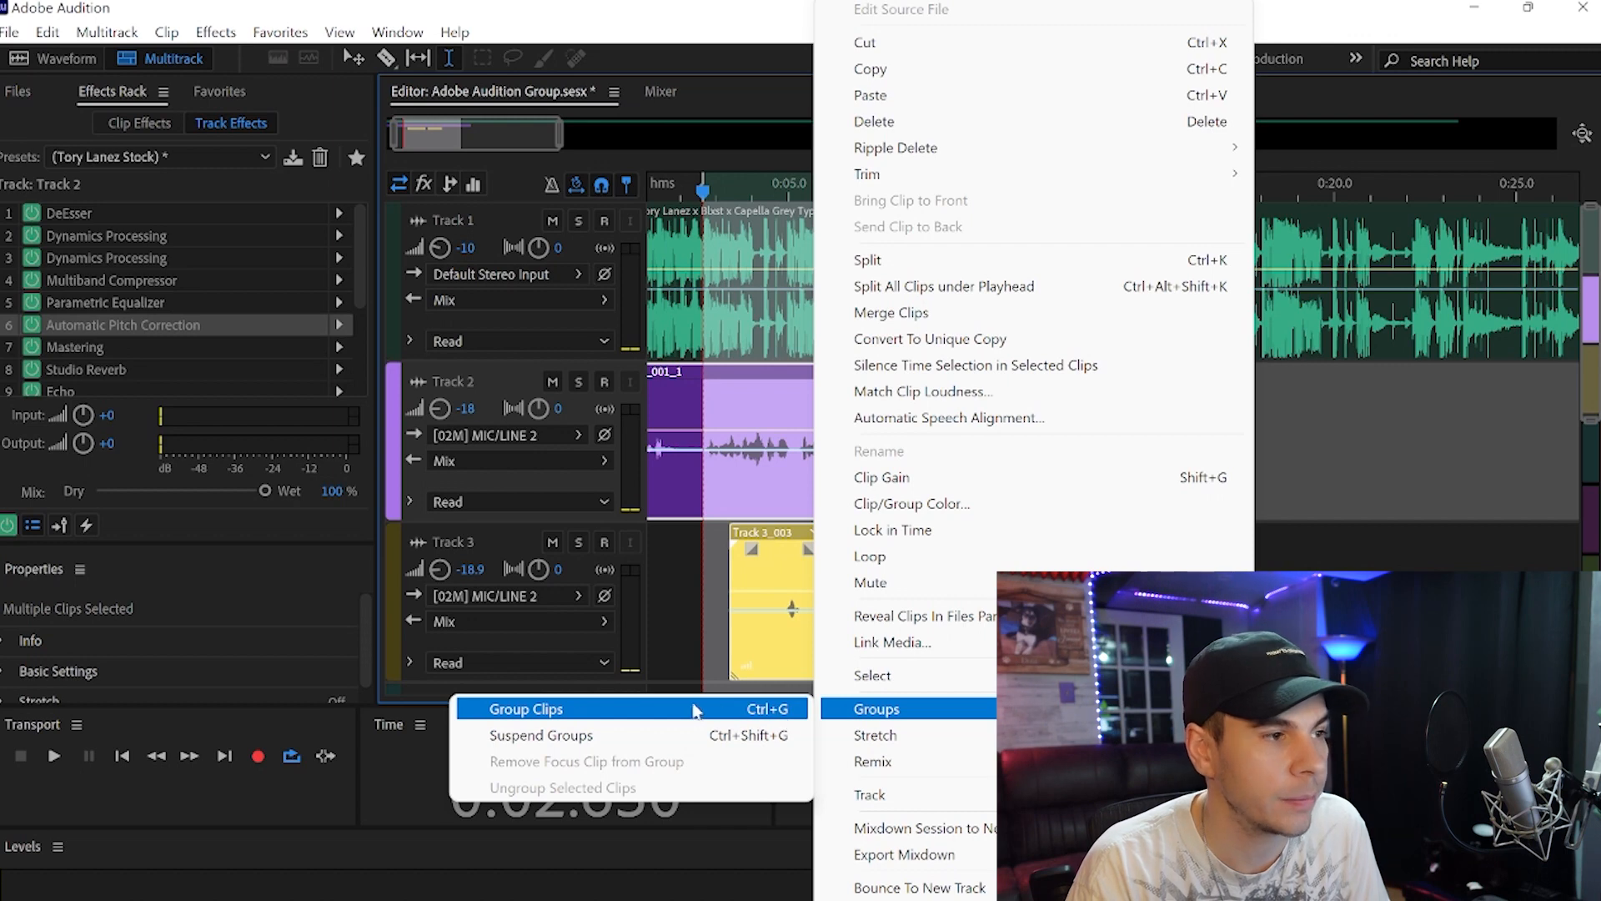
Step: Group the Track 2 hook vocal and Track 3 ad-lib clips with Group Clips
click(524, 709)
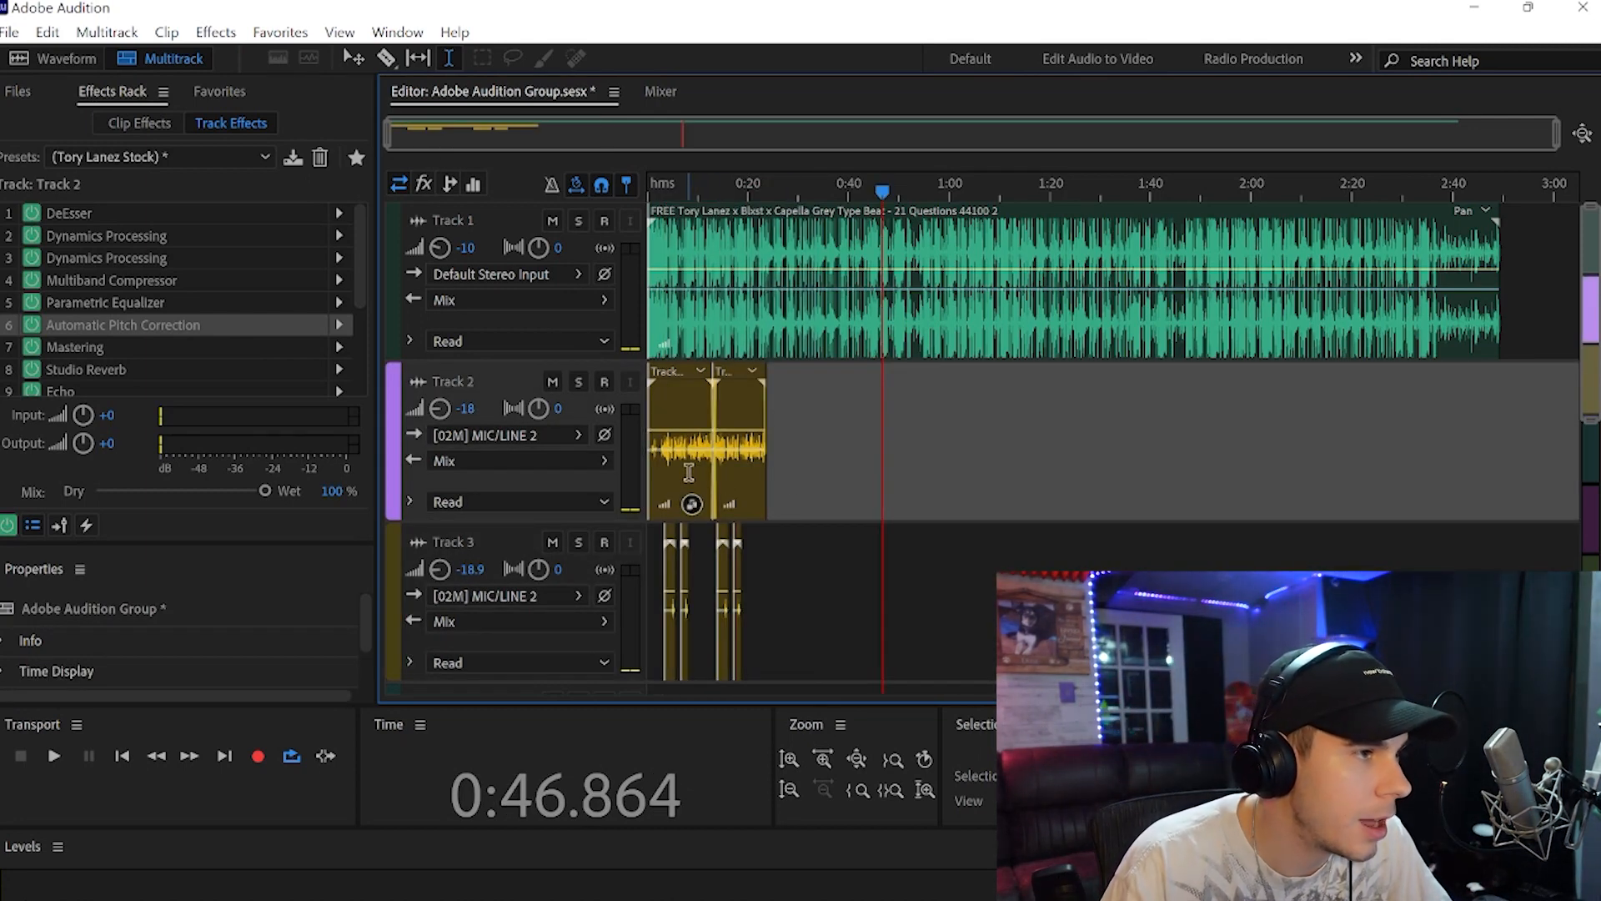
Step: Paste a copy of the hook group right after the first one ends
right_click(684, 440)
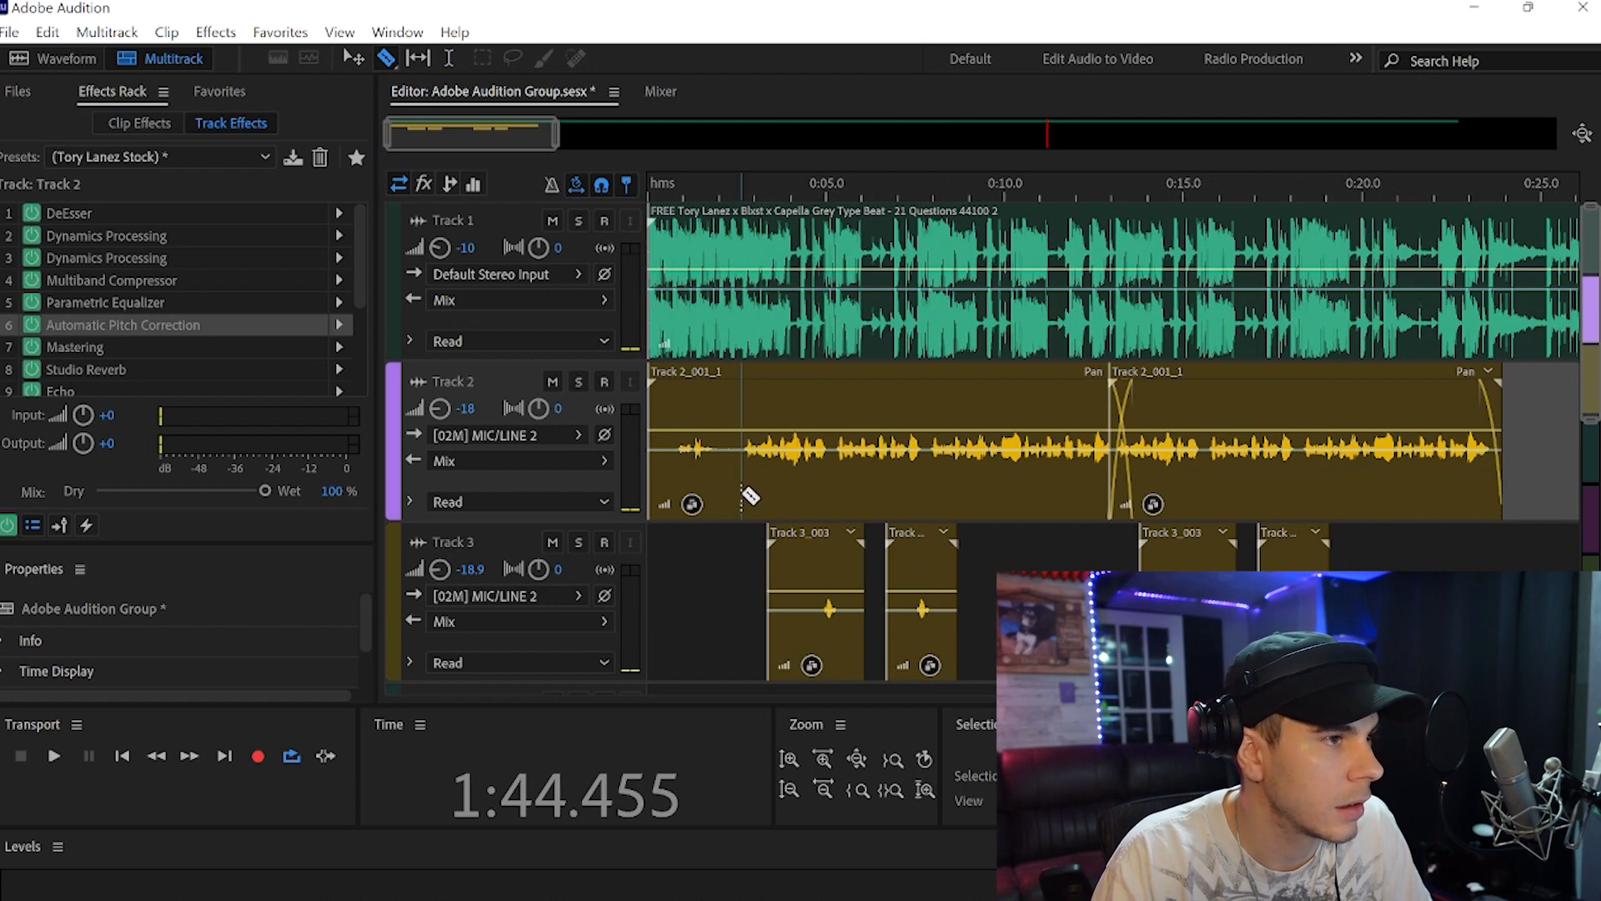
Step: Cut the first Track 2 hook clip with the Razor tool at about 0:05
click(694, 440)
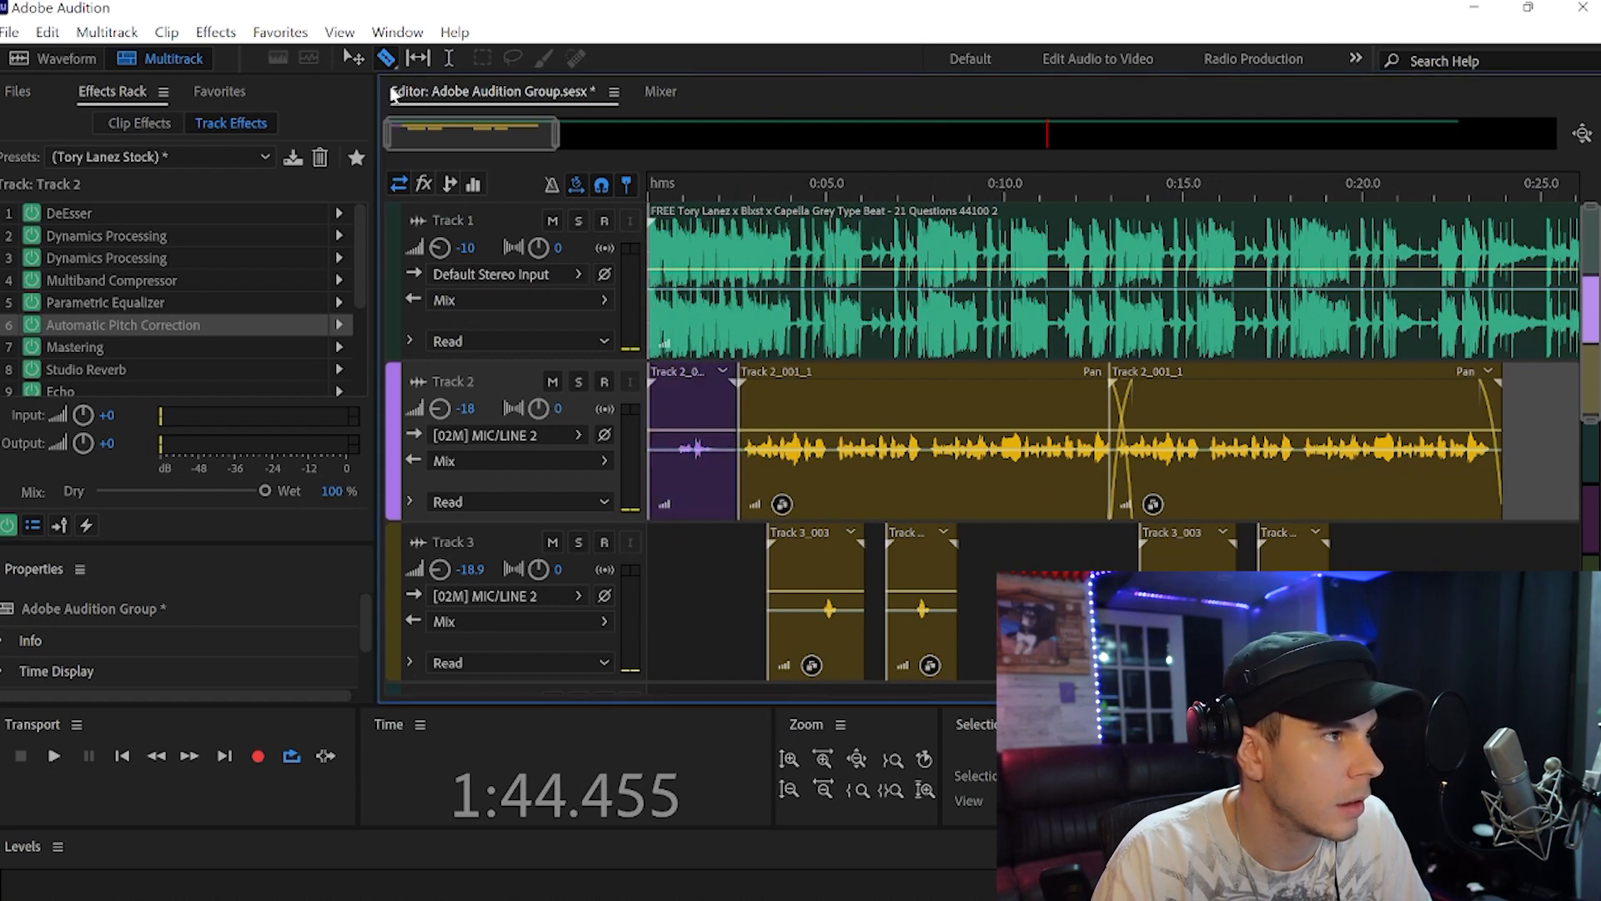